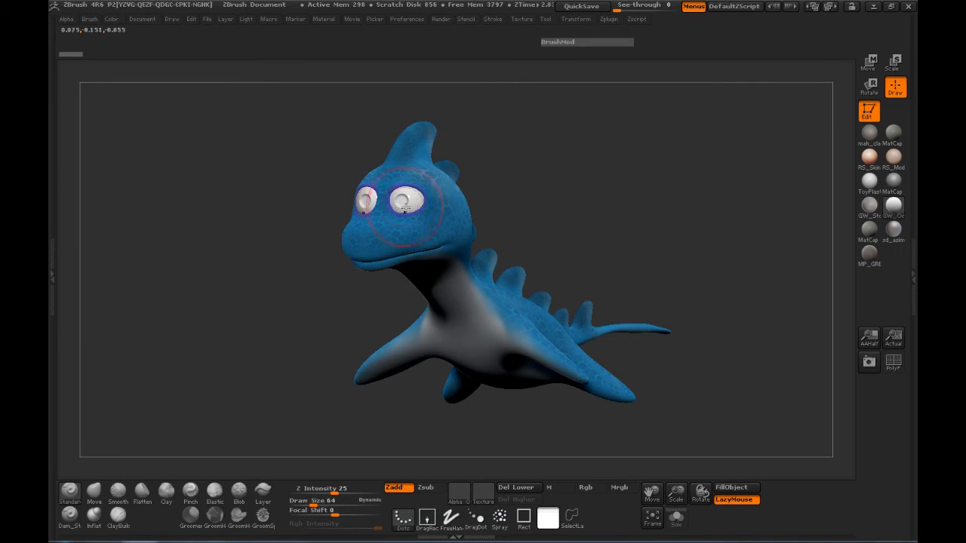
mouse_move(449, 223)
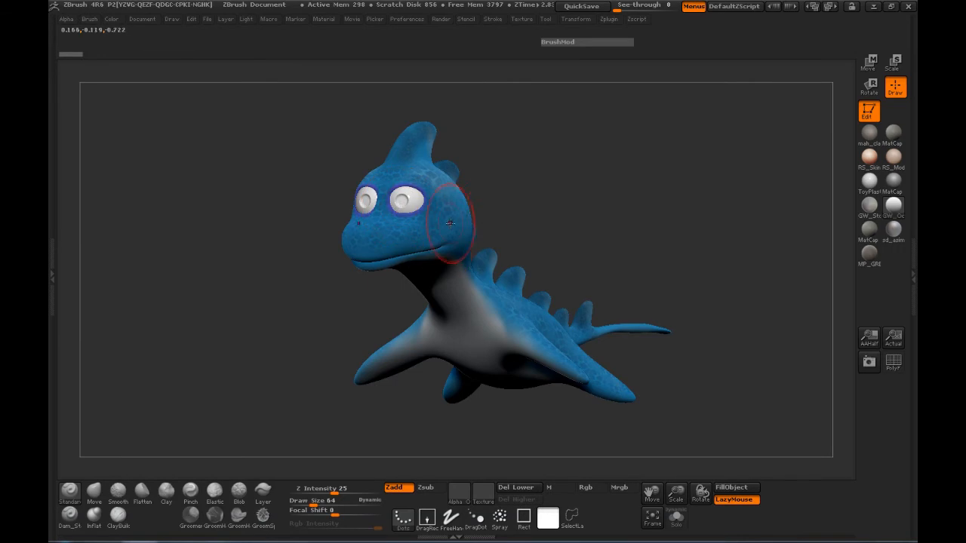
mouse_move(426, 223)
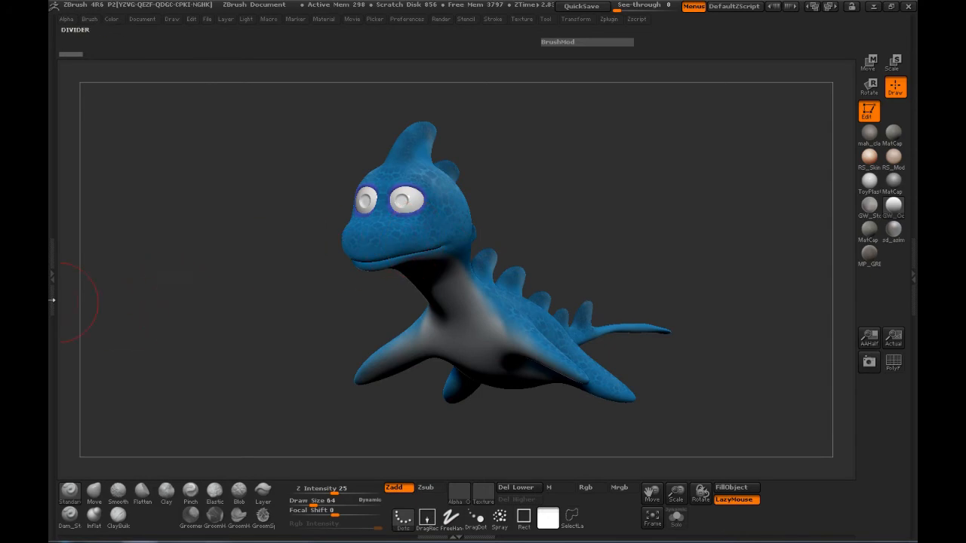
- Expand the creature tool's palette to show its UV Map, Texture Map and Export sections
left_click(65, 19)
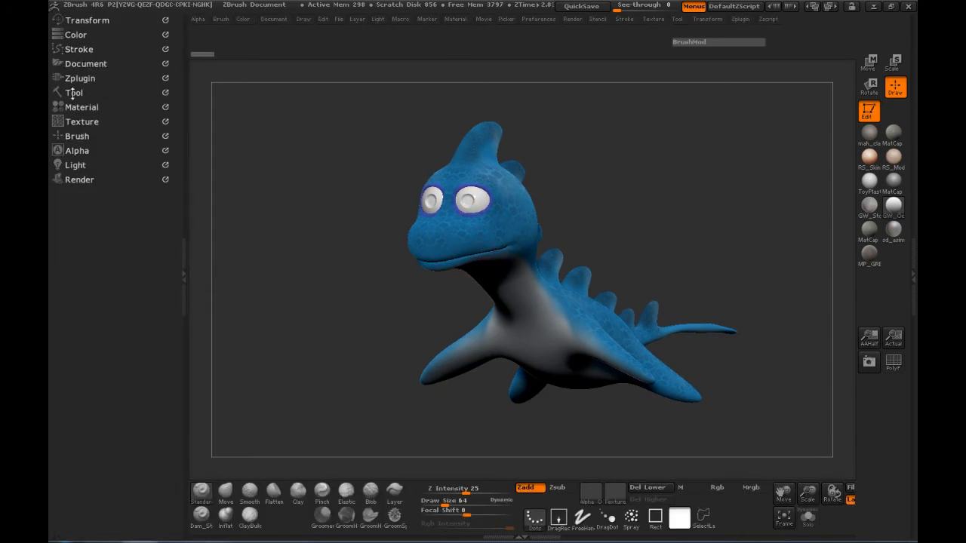
left_click(74, 92)
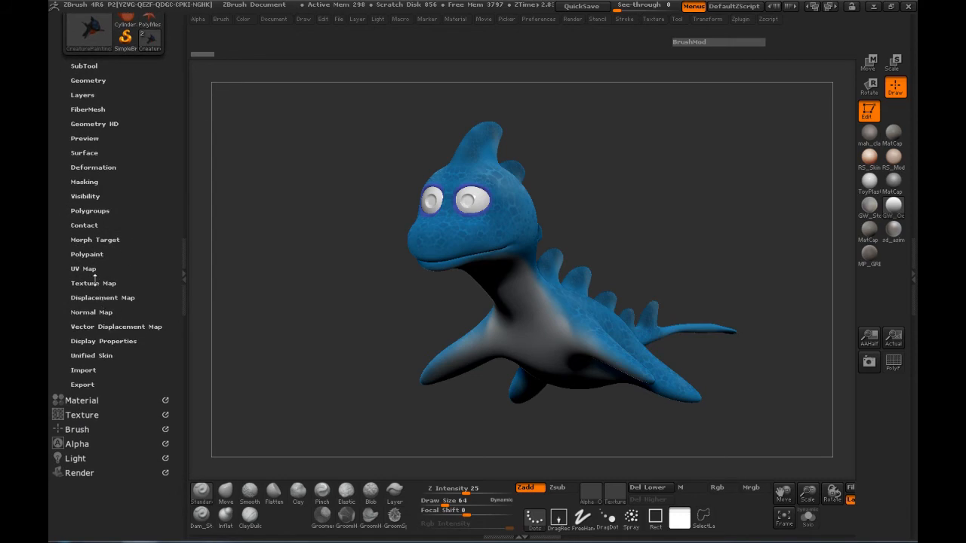
left_click(93, 283)
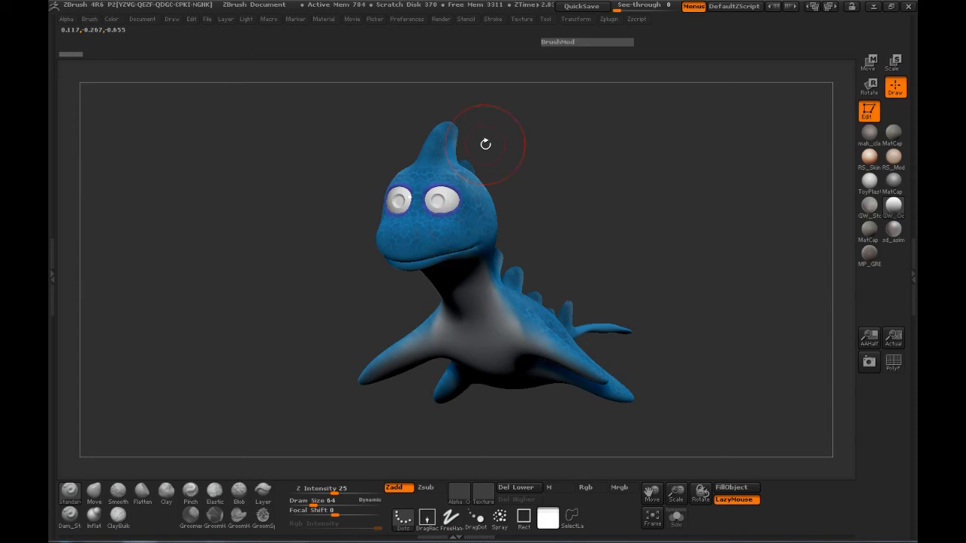
mouse_move(426, 192)
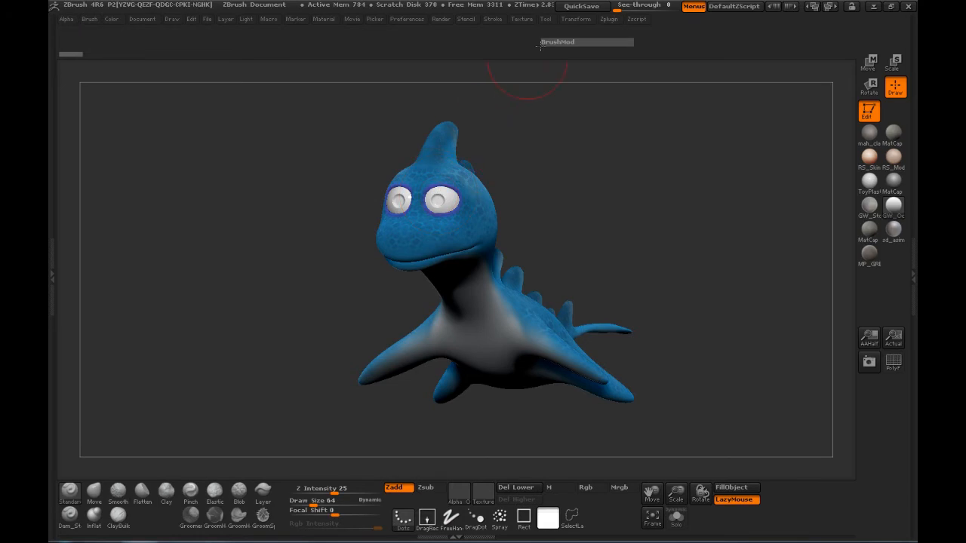
- Switch from ZBrush to the xNormal window with its baking options
left_click(545, 19)
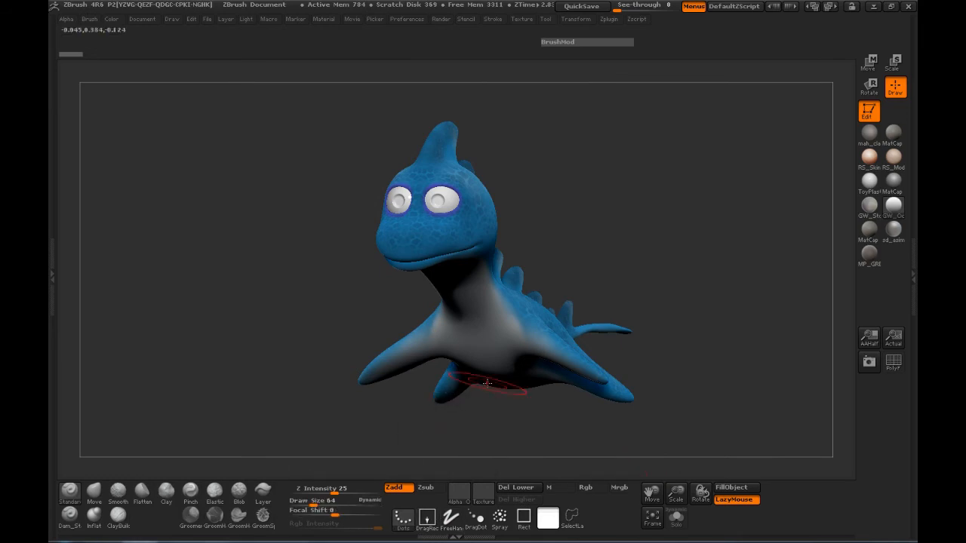
mouse_move(483, 226)
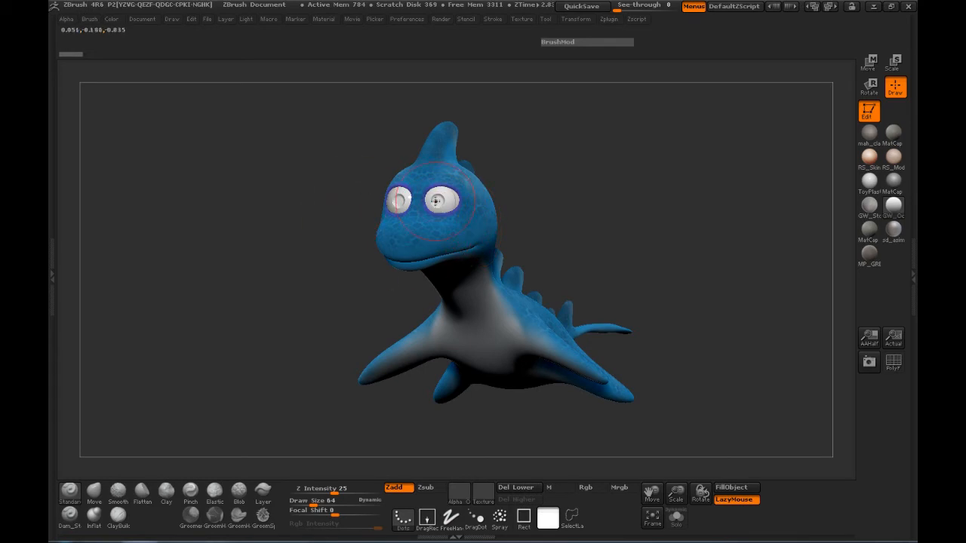
mouse_move(89, 38)
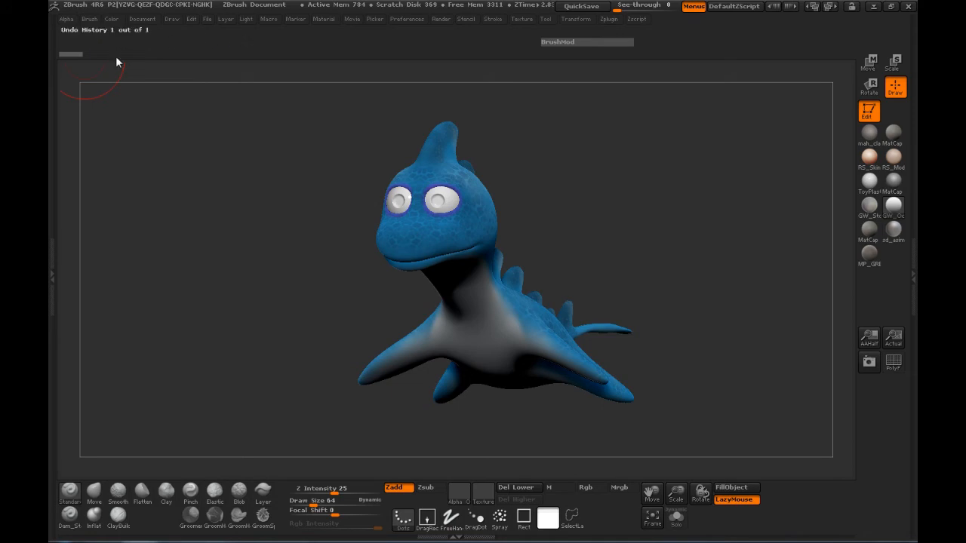
mouse_move(83, 39)
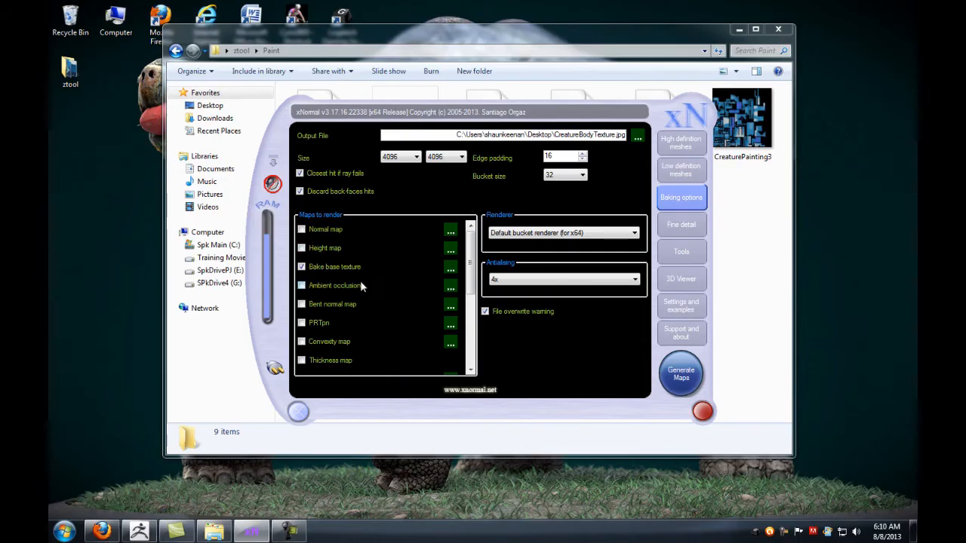
- Clear all high-definition meshes and browse the Paint folder to add a new one
left_click(681, 142)
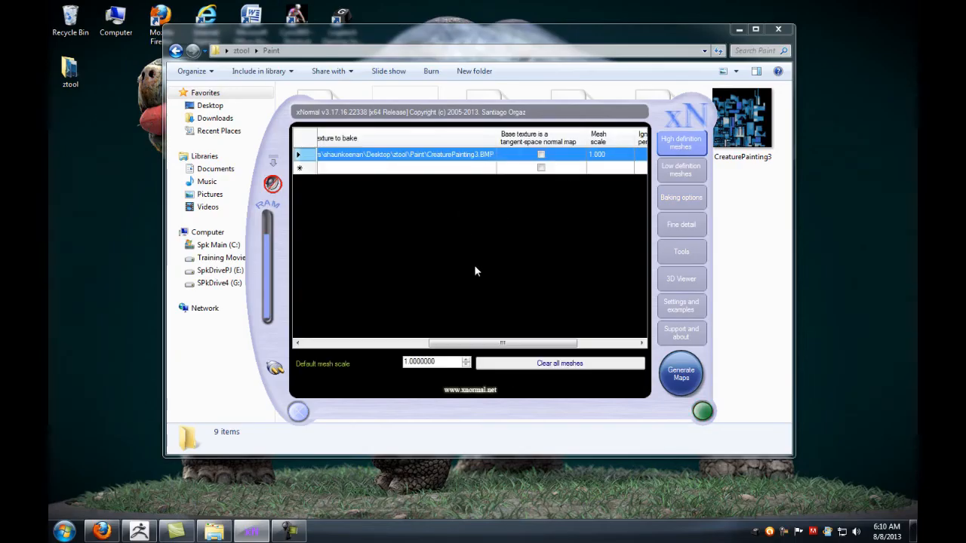
left_click(680, 170)
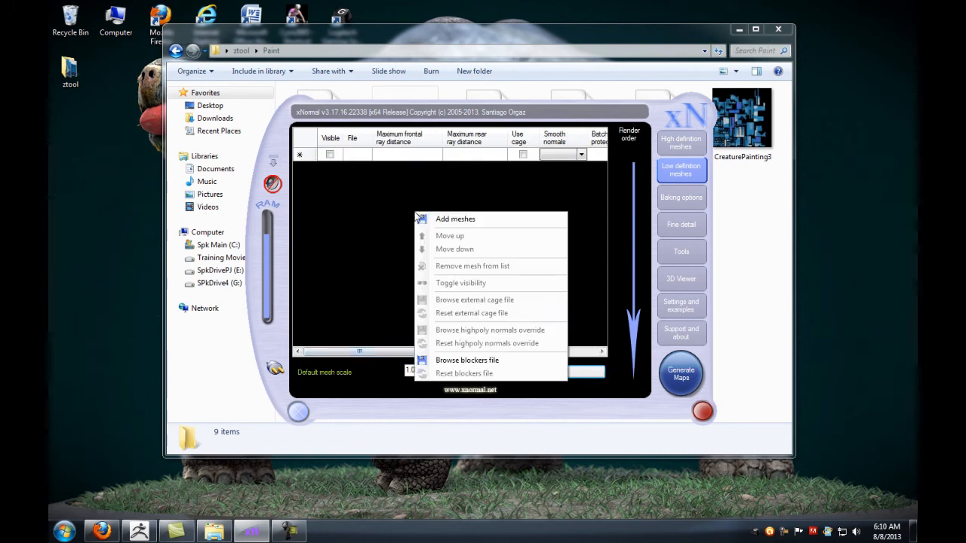
left_click(681, 142)
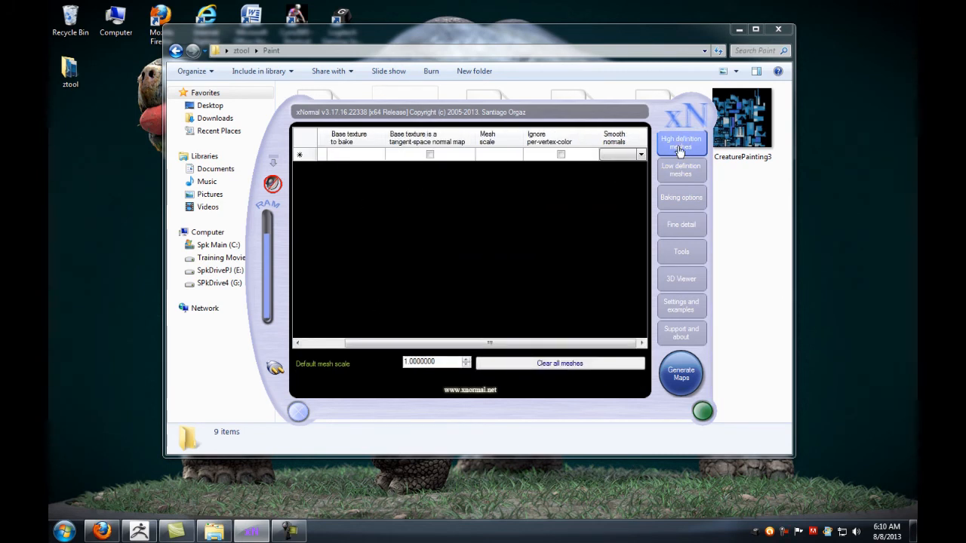
right_click(468, 241)
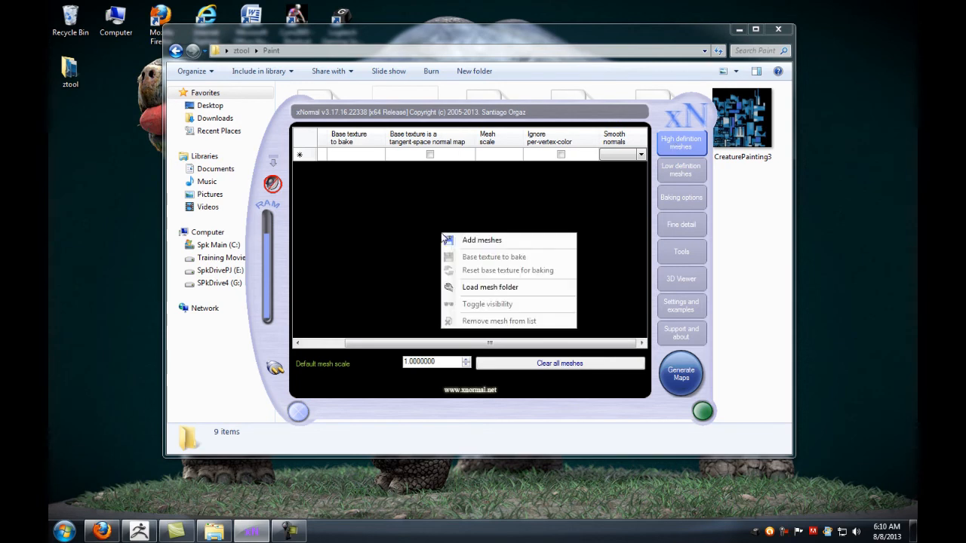
left_click(482, 240)
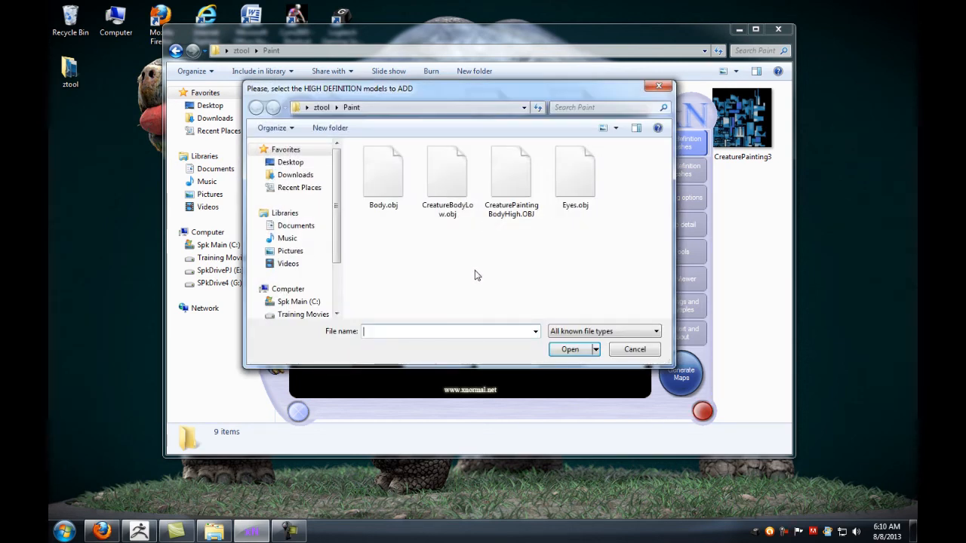
mouse_move(526, 246)
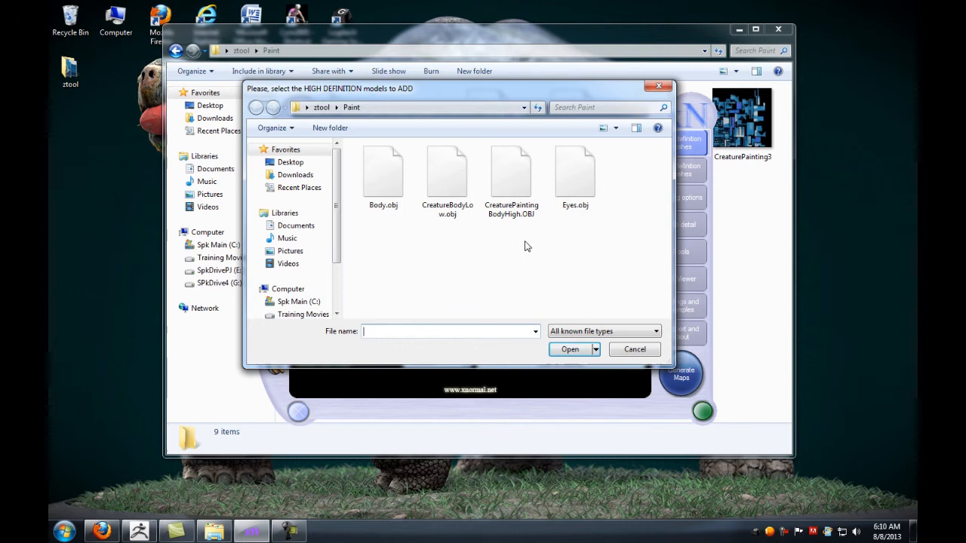
- Load CreaturePaintingBodyHigh.OBJ as the high-definition mesh with average normals smoothing
left_click(511, 178)
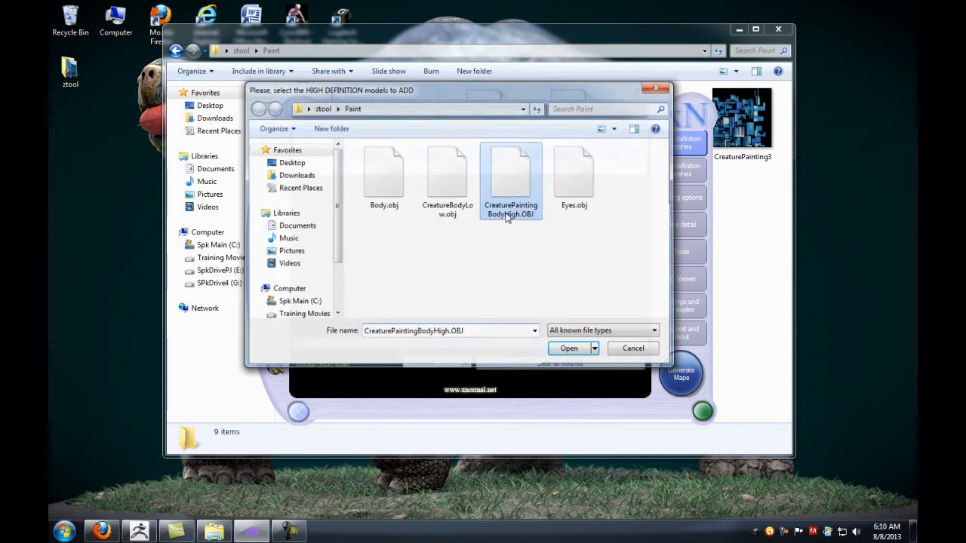
left_click(569, 348)
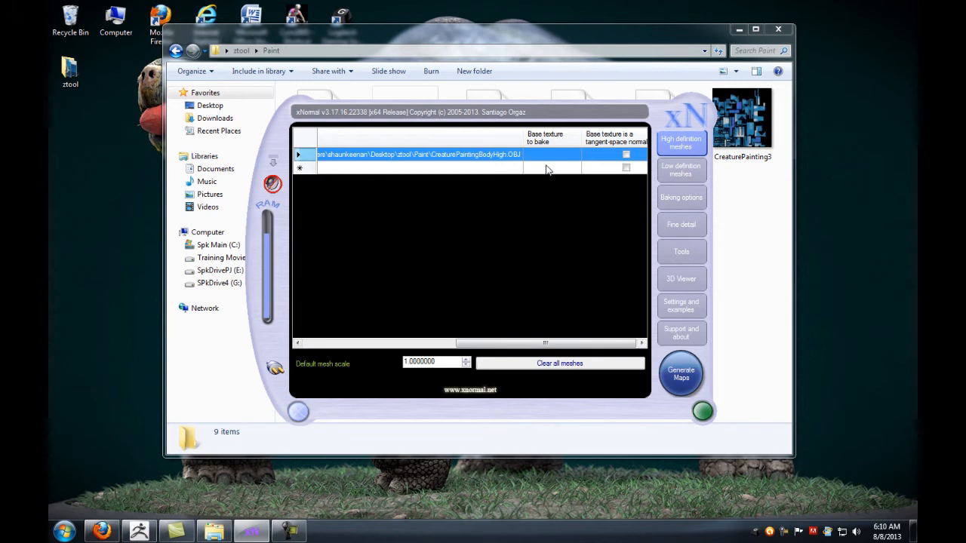
scroll("right", 3)
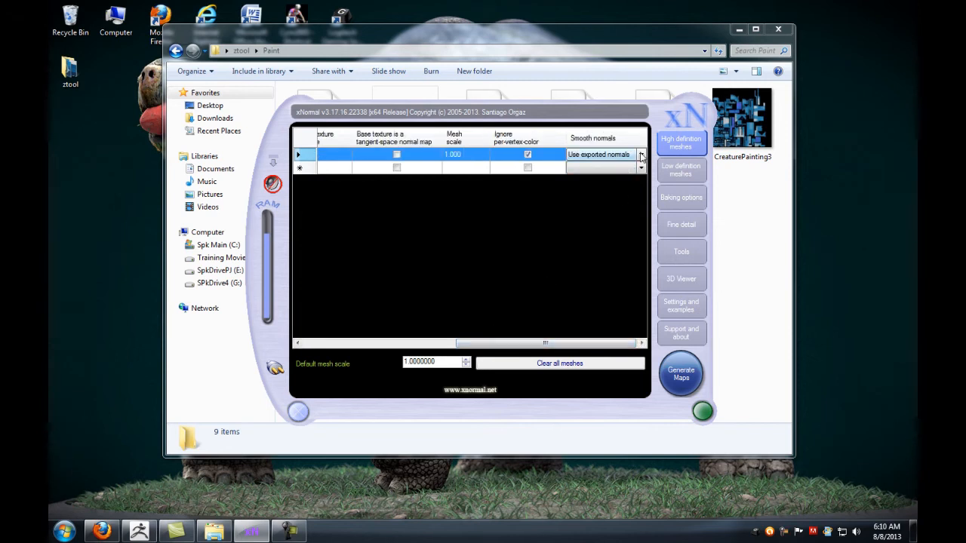
left_click(641, 154)
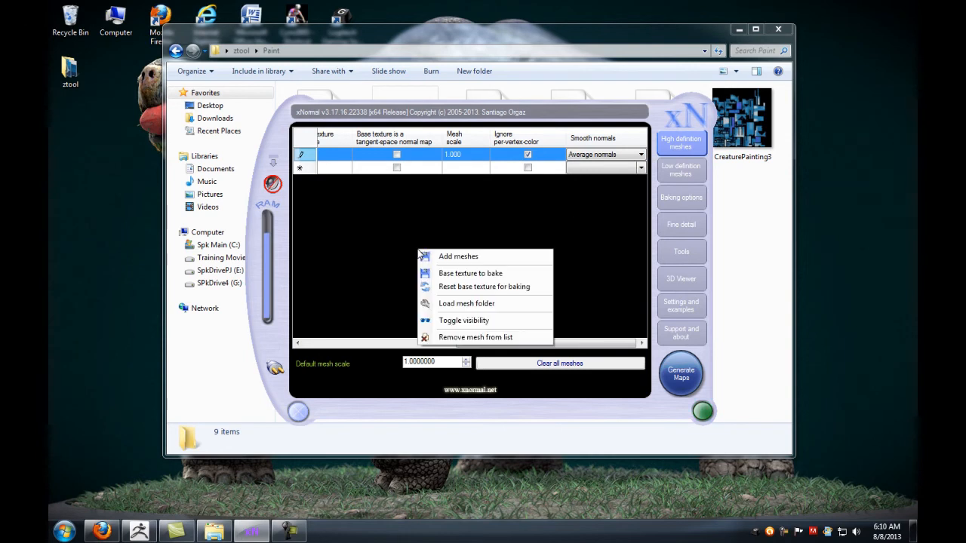
mouse_move(469, 273)
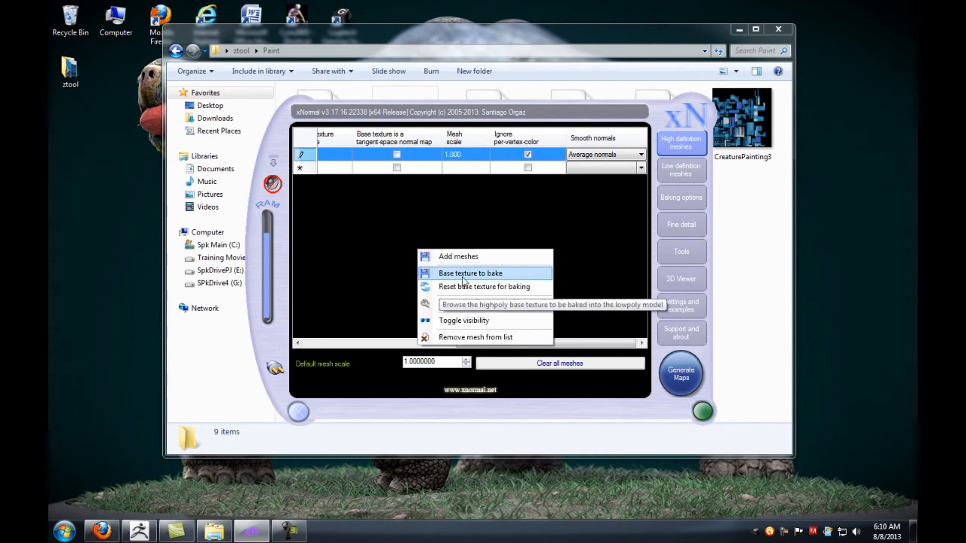
- Assign CreaturePainting3.BMP as the base texture to bake for the high-poly mesh
left_click(470, 273)
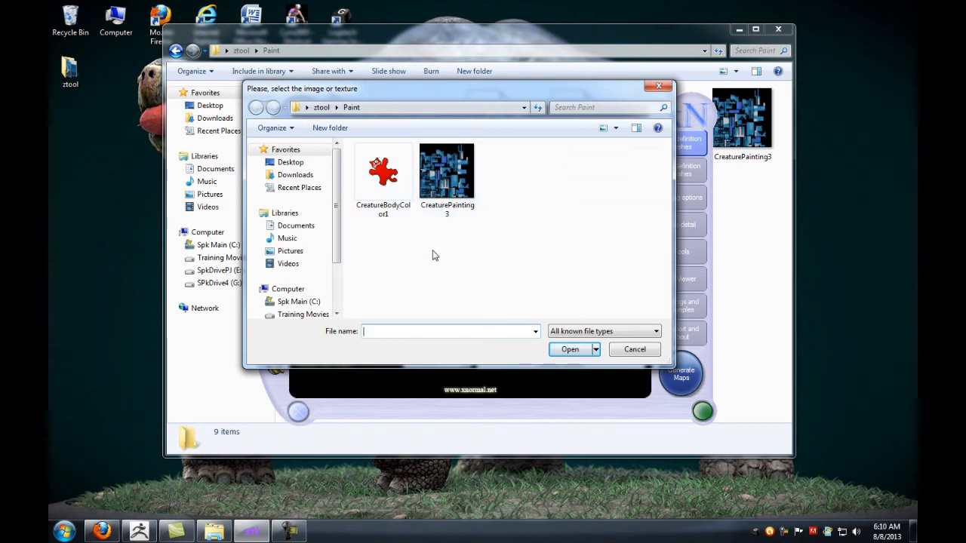
left_click(383, 172)
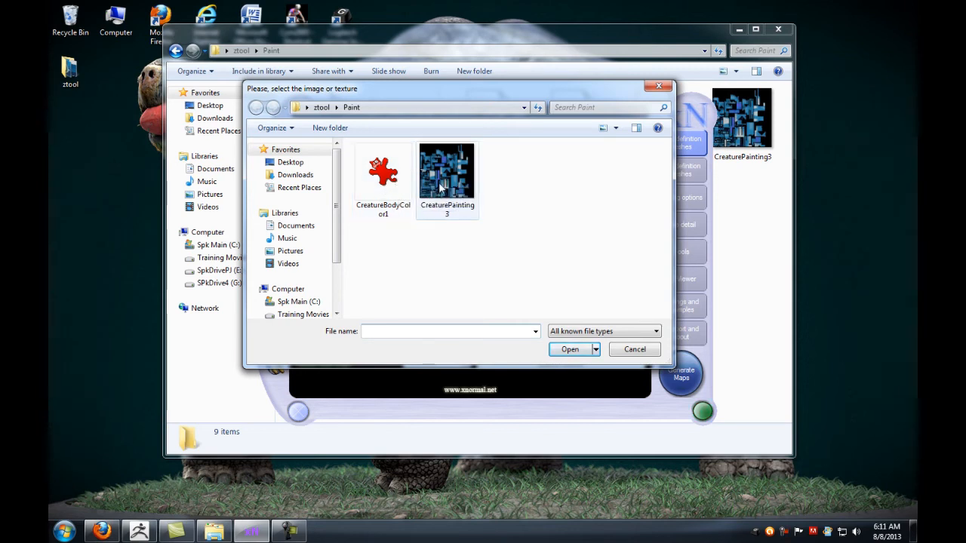
mouse_move(447, 170)
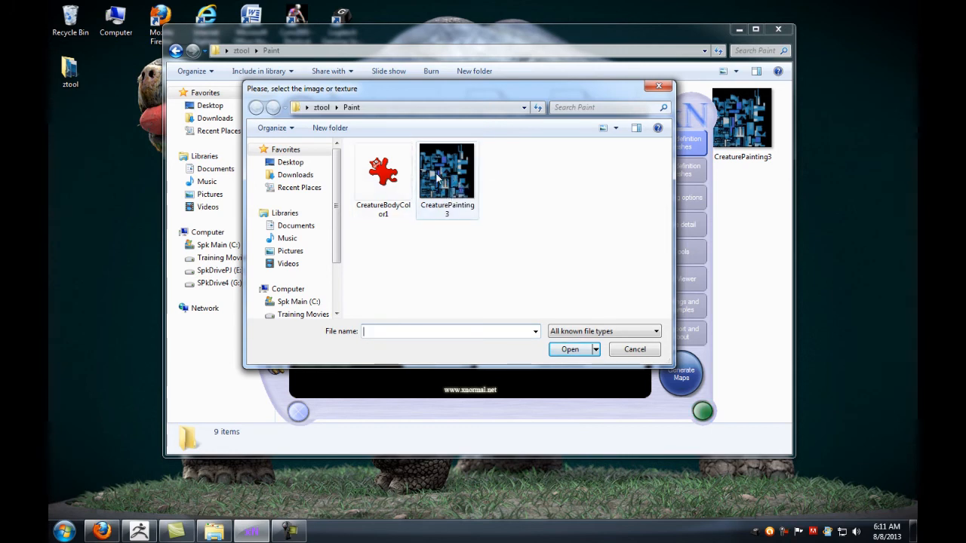
double_click(447, 170)
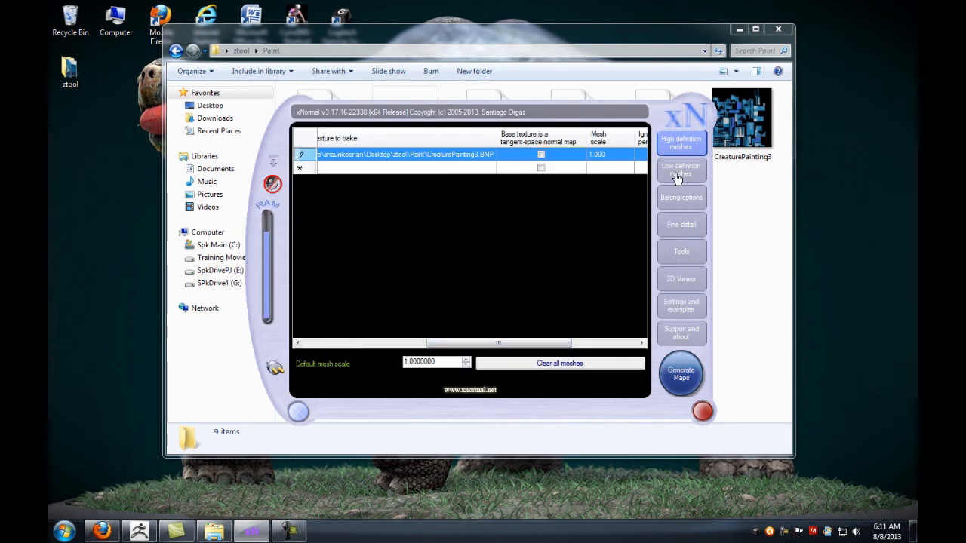
- Load CreatureBodyLow.obj as the low-definition mesh with average normals smoothing
left_click(681, 170)
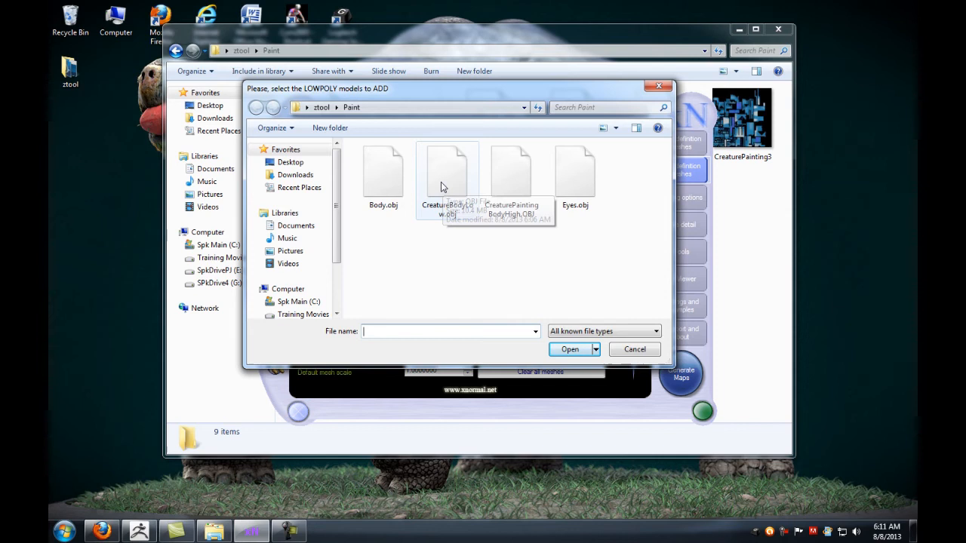
left_click(569, 349)
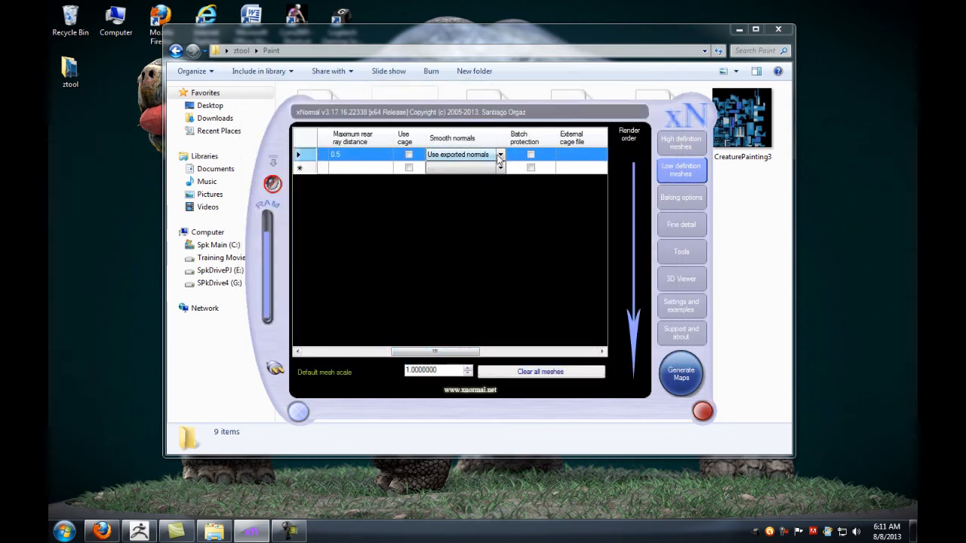
left_click(499, 155)
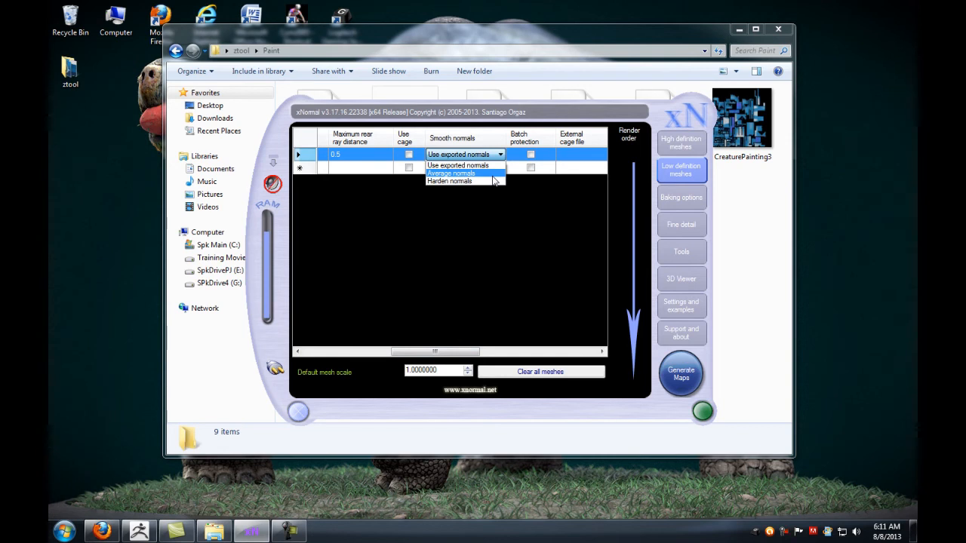
left_click(680, 197)
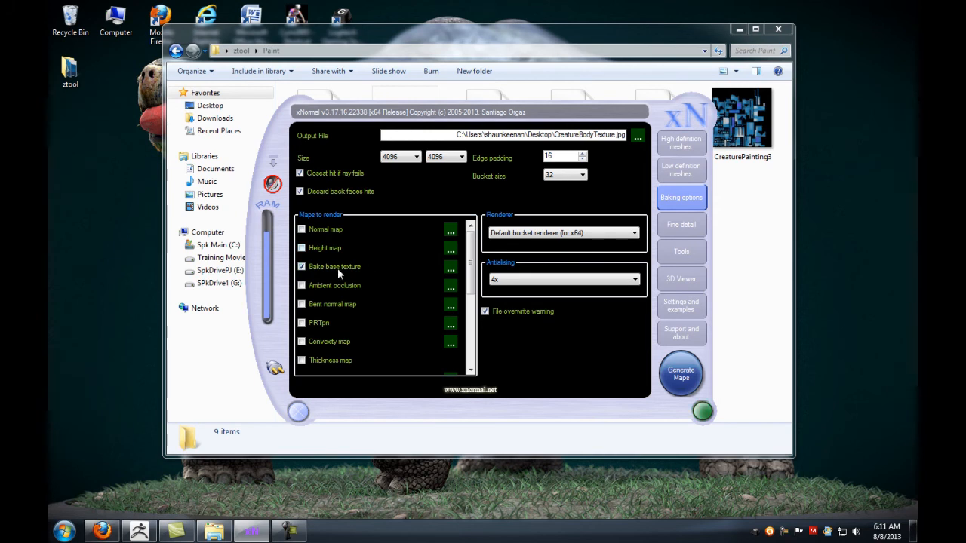
mouse_move(574, 154)
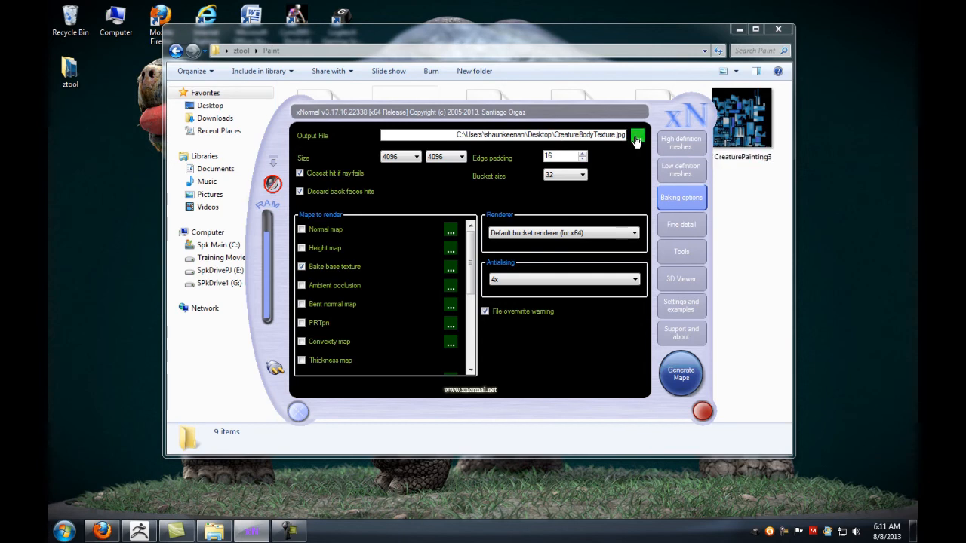
- Save the bake output as CreatureBodyTexture.jpg on the Desktop at 4096×4096
left_click(637, 136)
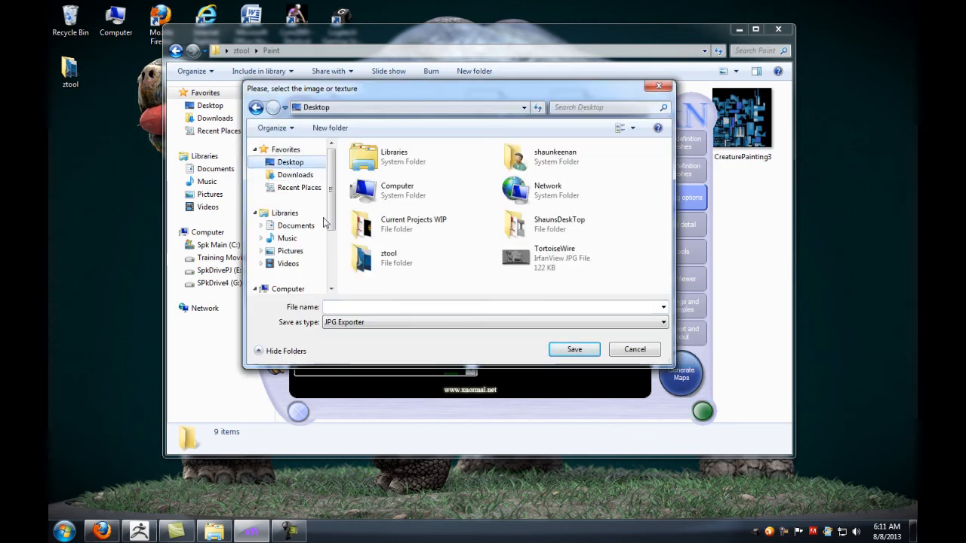
type("CreatureBody")
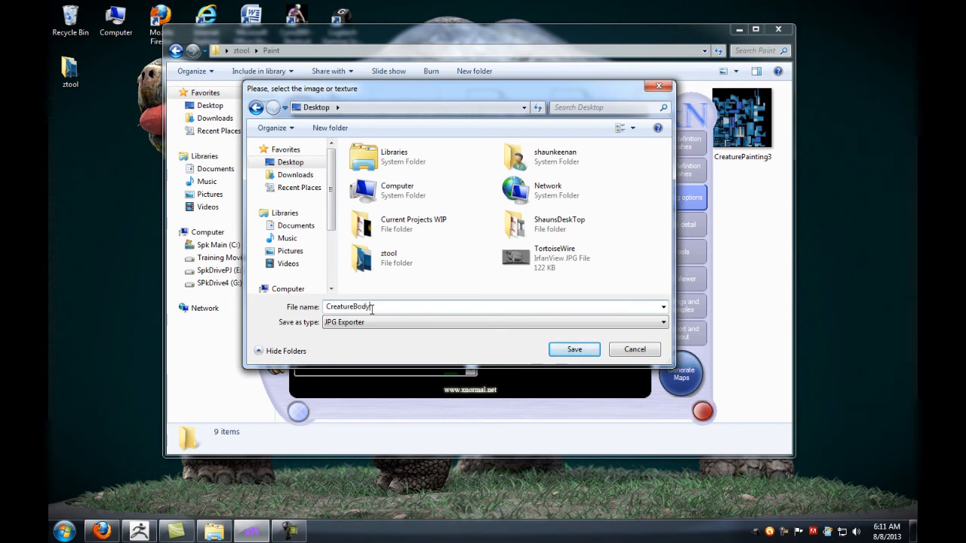
type("Texture")
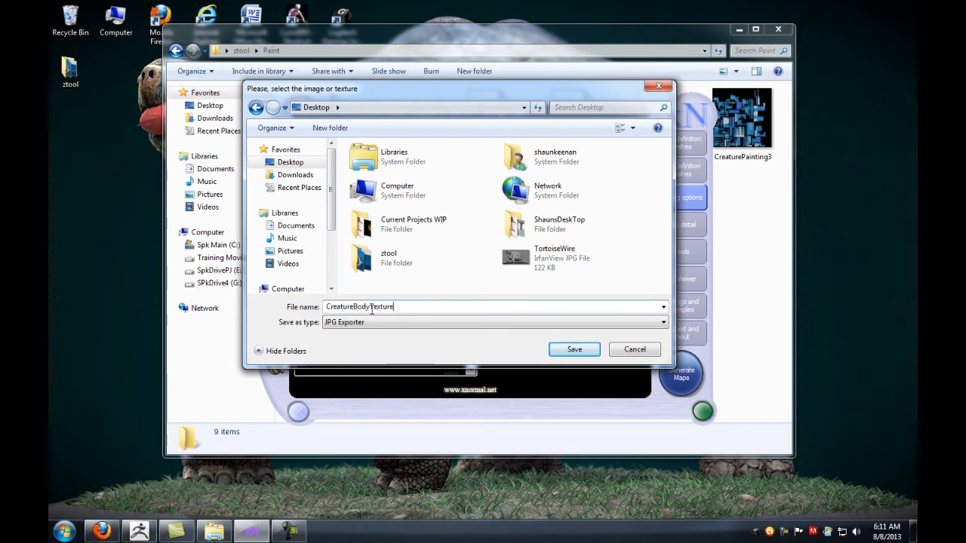
left_click(574, 348)
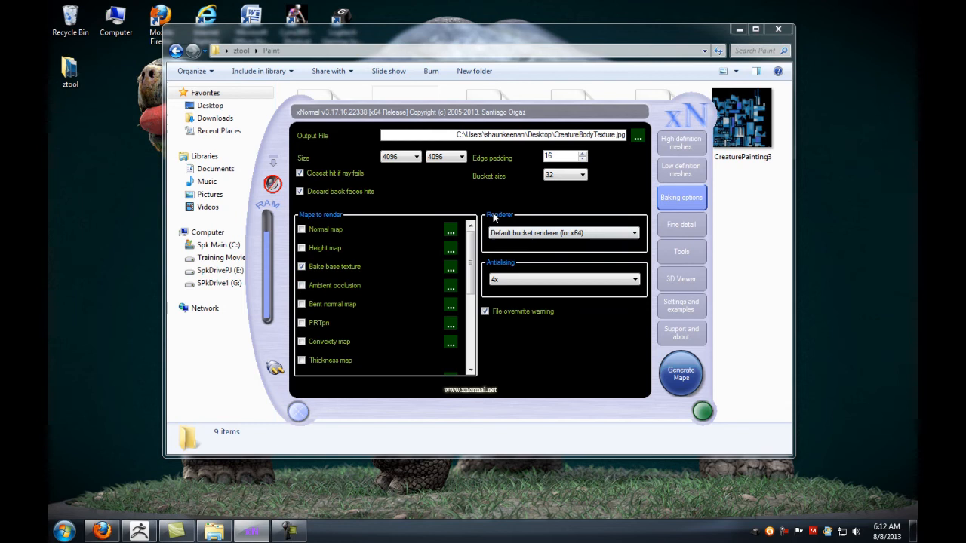
mouse_move(326, 285)
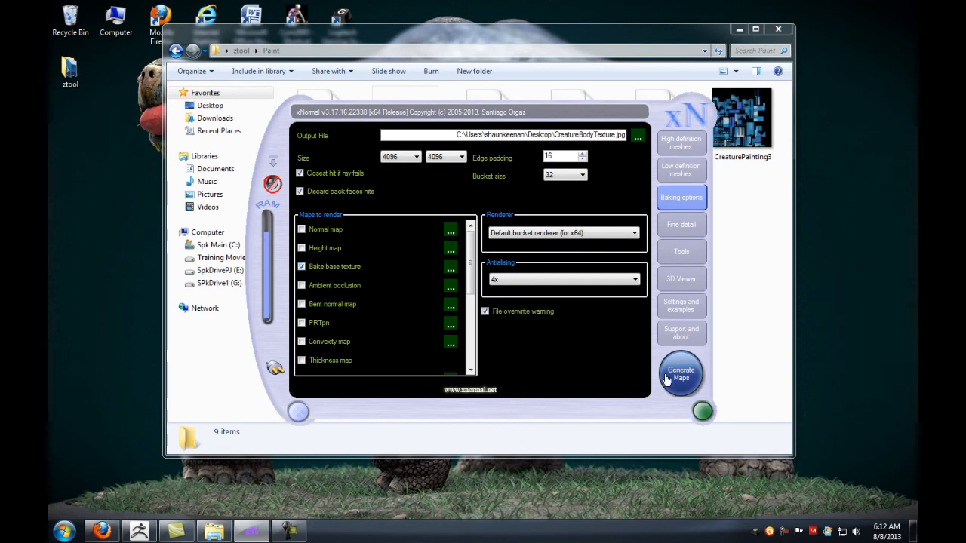
- Generate the maps to start baking the base texture
left_click(680, 374)
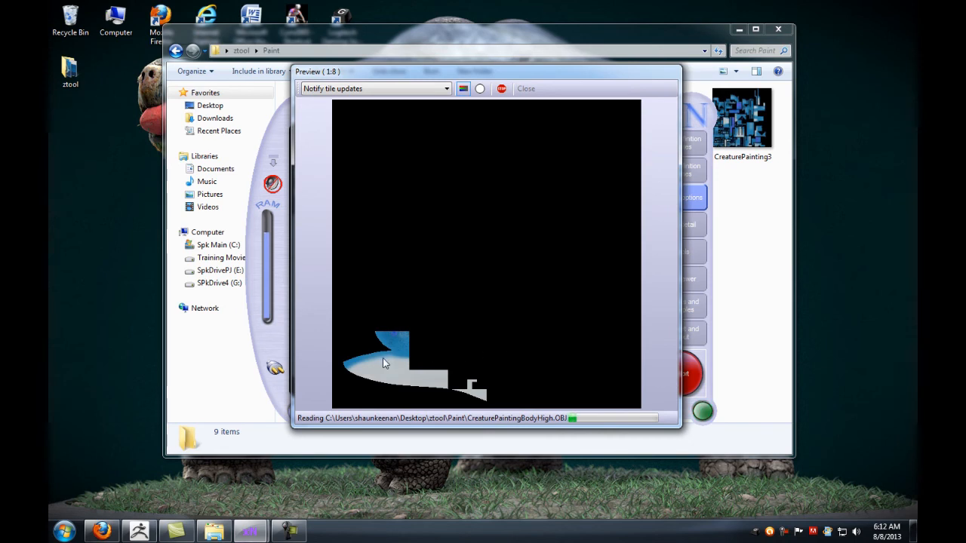
mouse_move(398, 372)
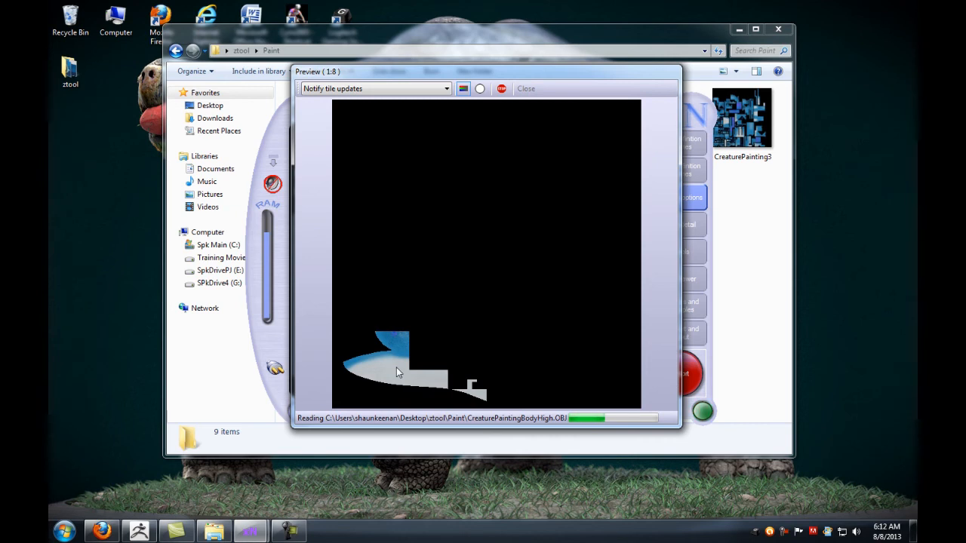
mouse_move(403, 364)
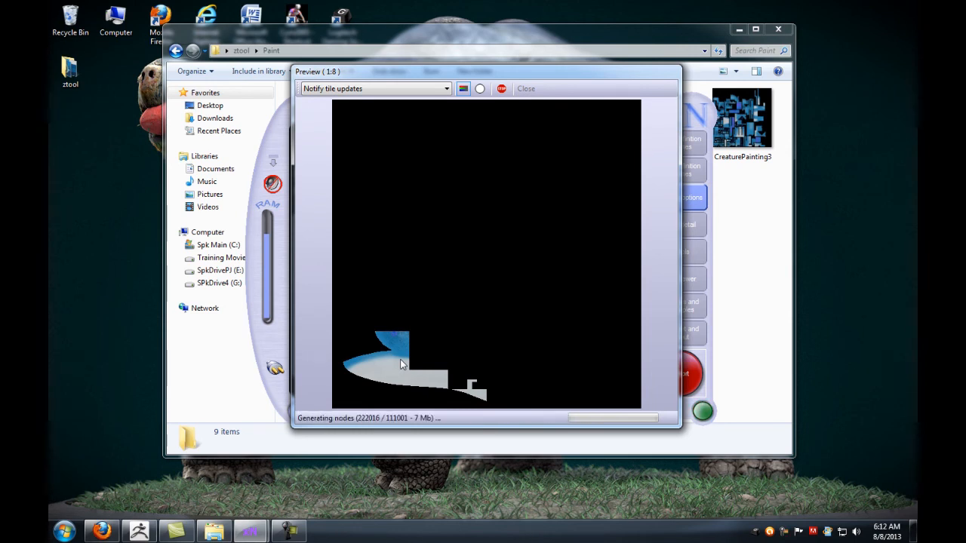
mouse_move(450, 269)
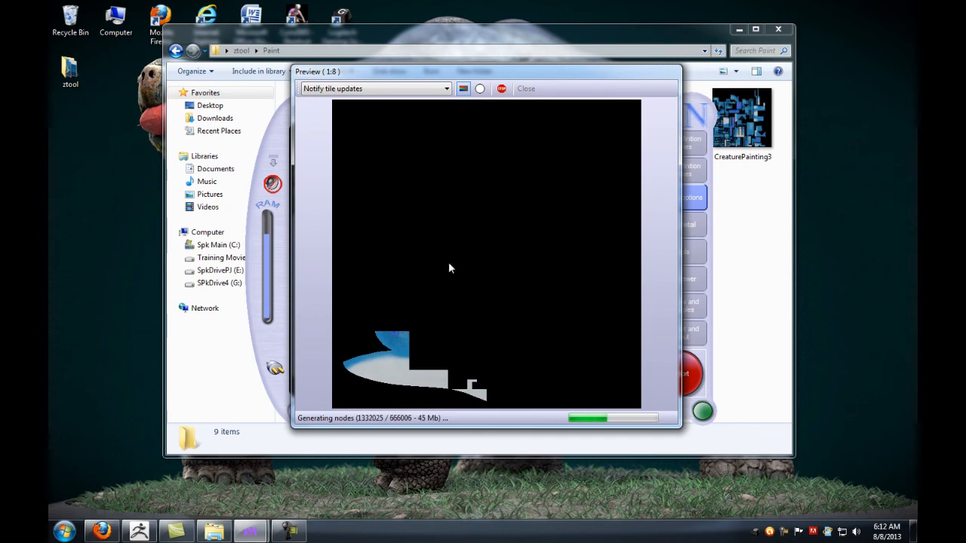
mouse_move(427, 320)
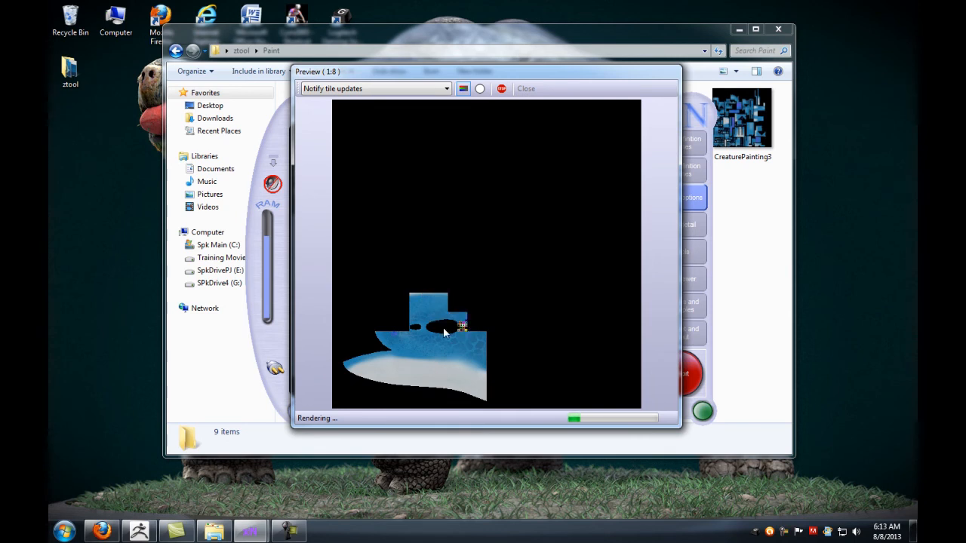
- Minimize the project folder window while the base texture renders
left_click(526, 89)
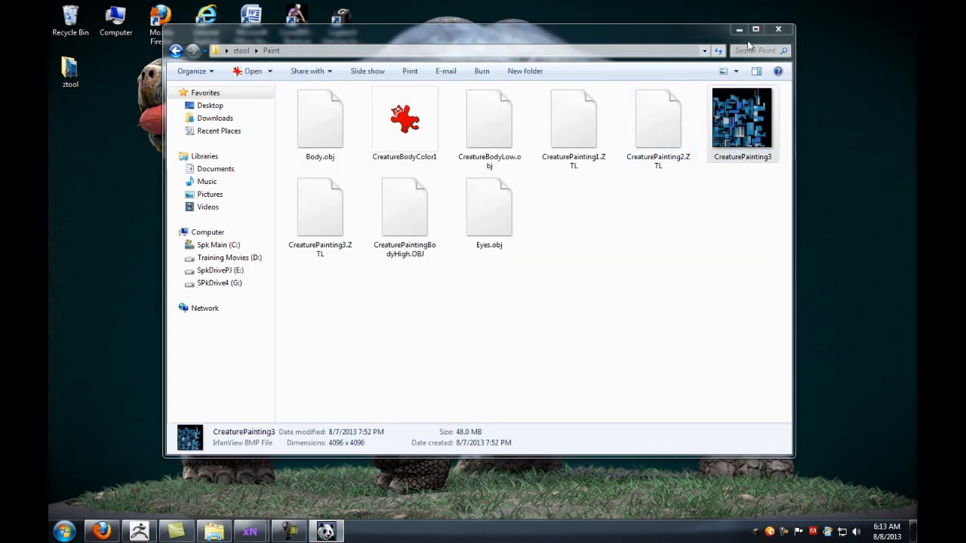
double_click(742, 121)
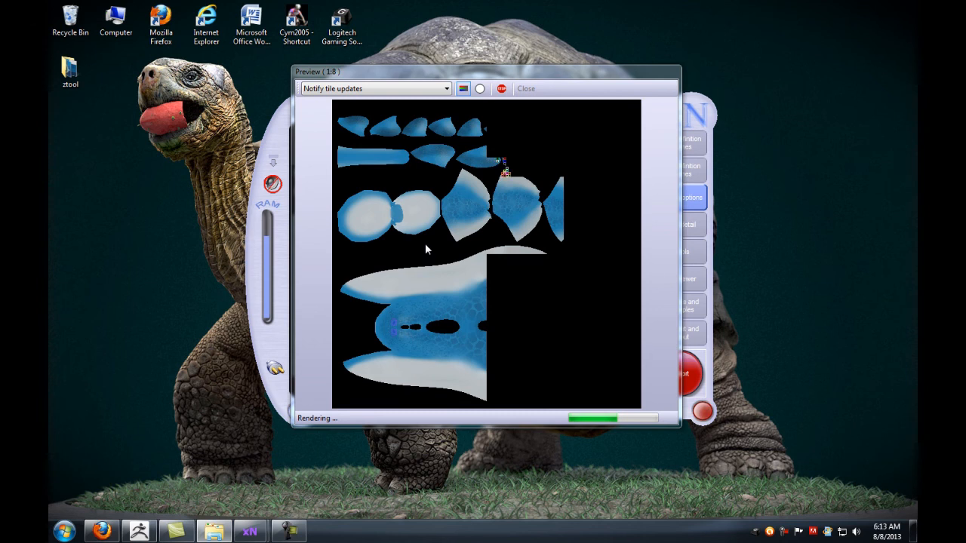
mouse_move(422, 240)
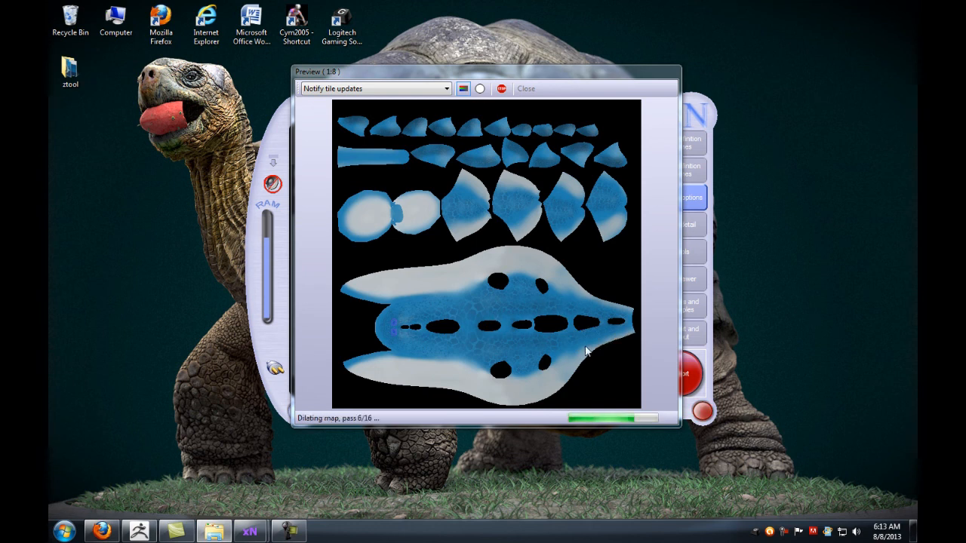
mouse_move(75, 122)
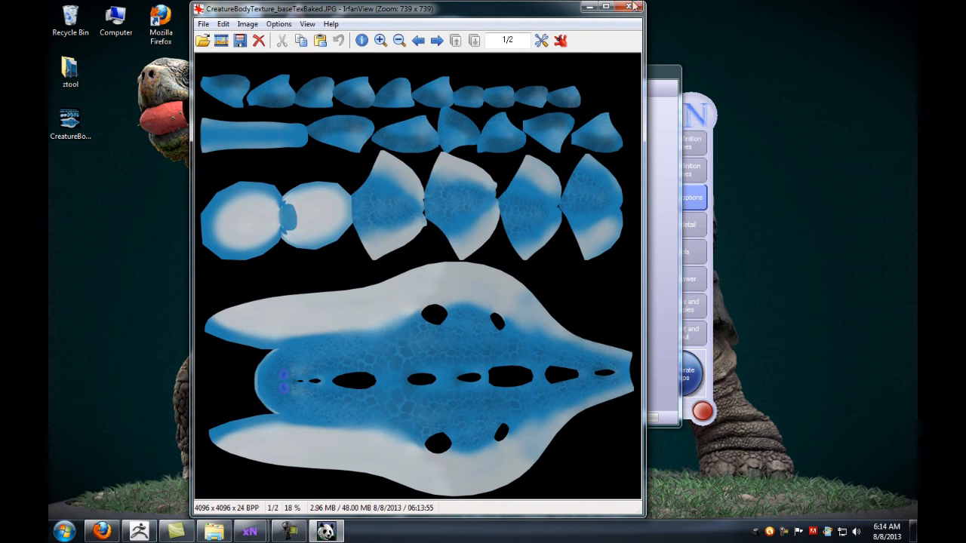
- Close the baked base texture image in IrfanView
left_click(630, 7)
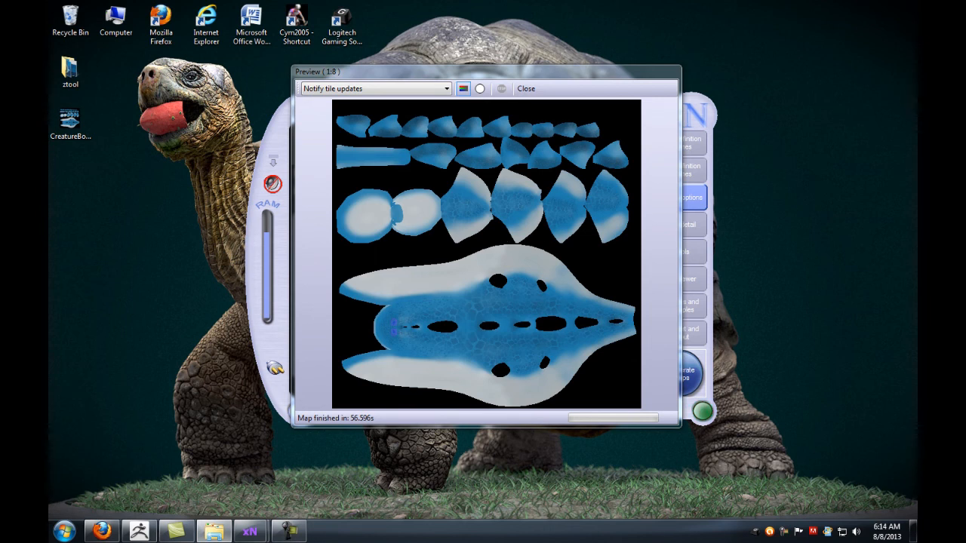
left_click(702, 411)
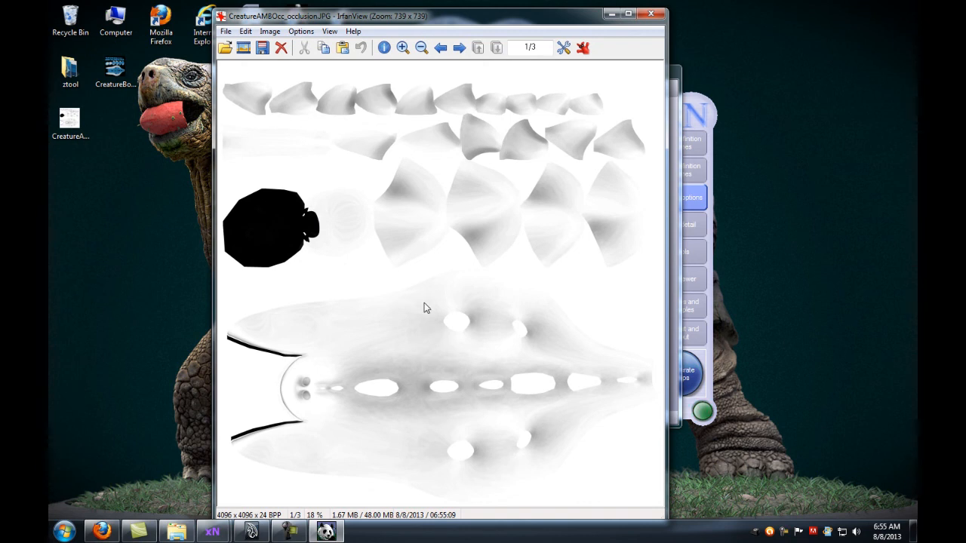
mouse_move(434, 320)
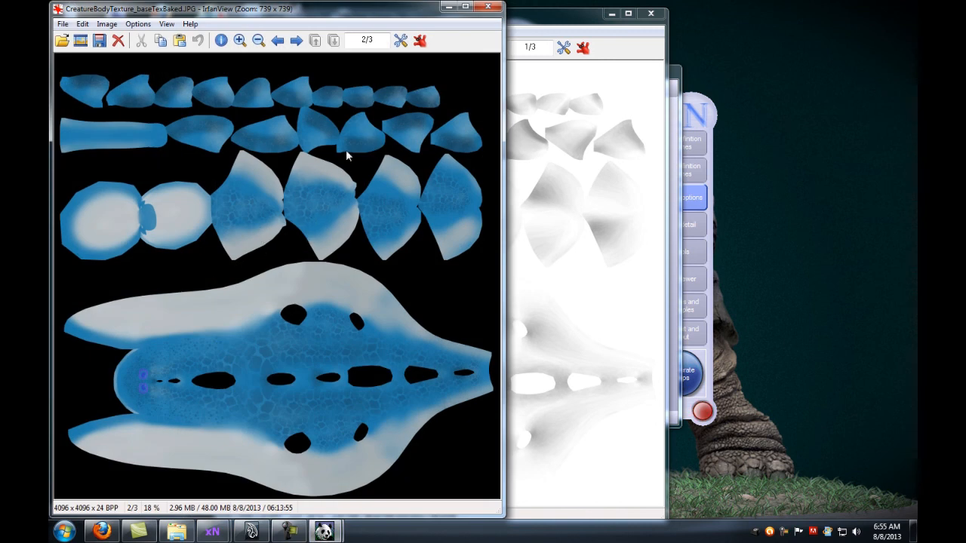
- Compare CreatureAMBOcc_occlusion.JPG with the base texture in IrfanView, then close the viewer windows
left_click(487, 7)
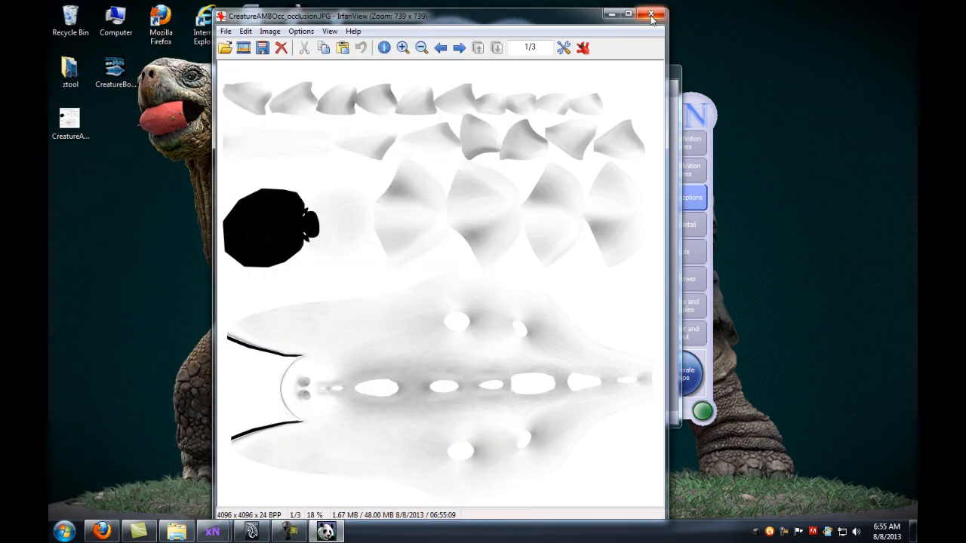
left_click(651, 15)
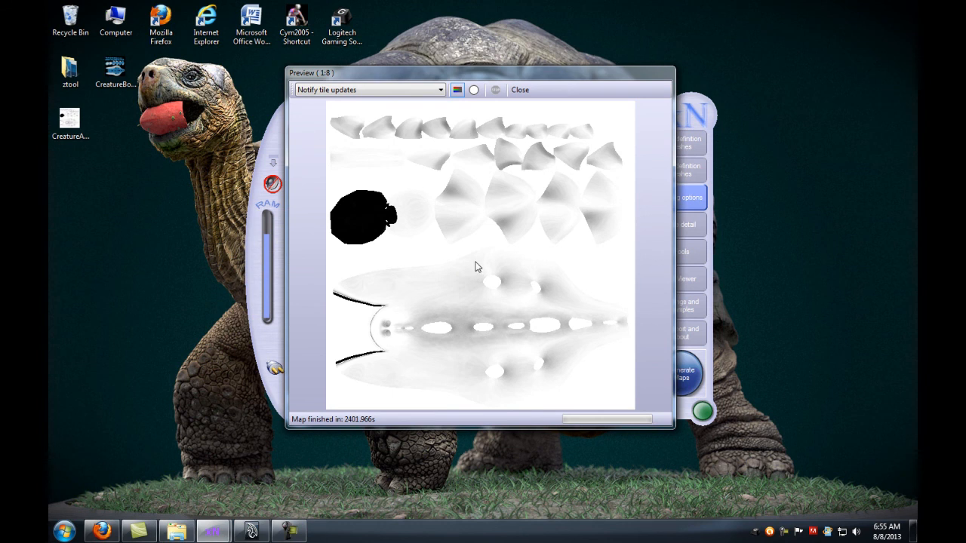
mouse_move(401, 302)
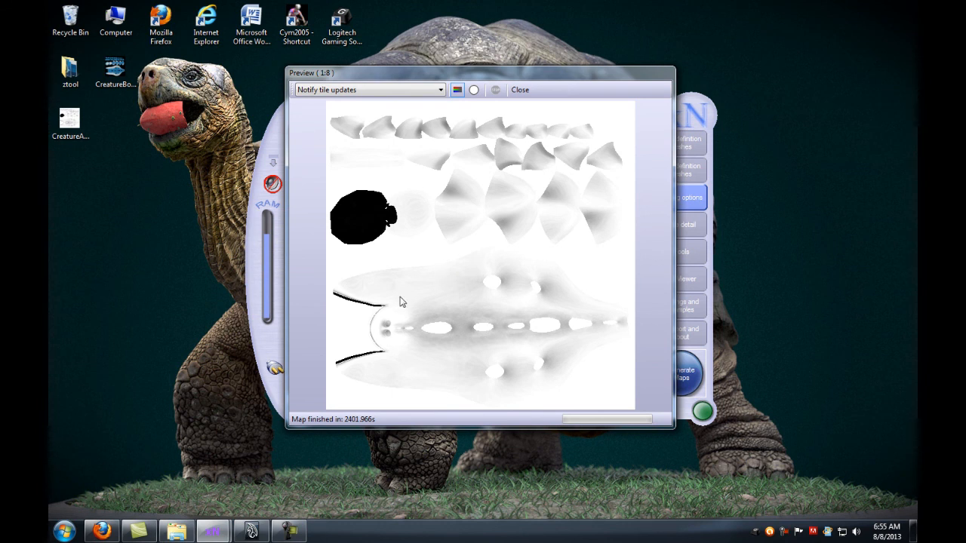
left_click(115, 72)
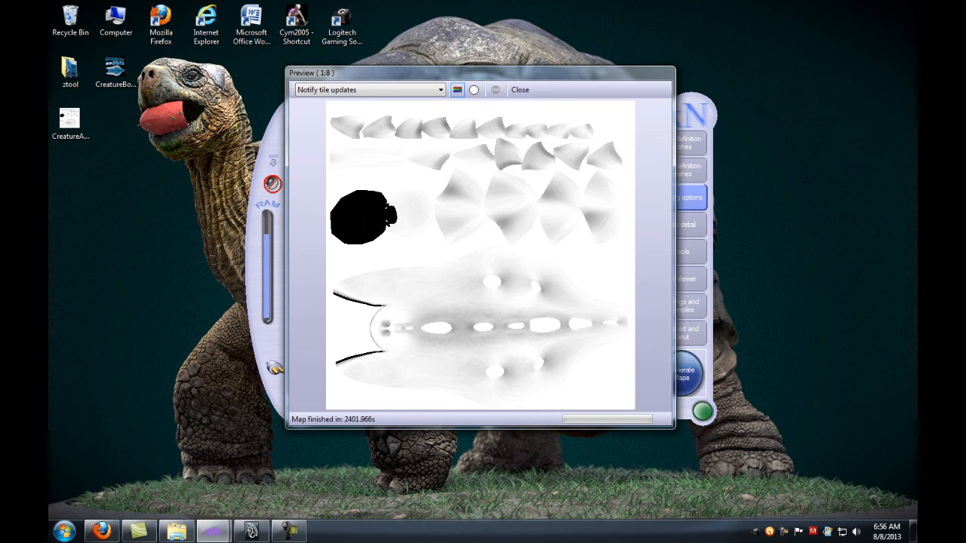
mouse_move(449, 240)
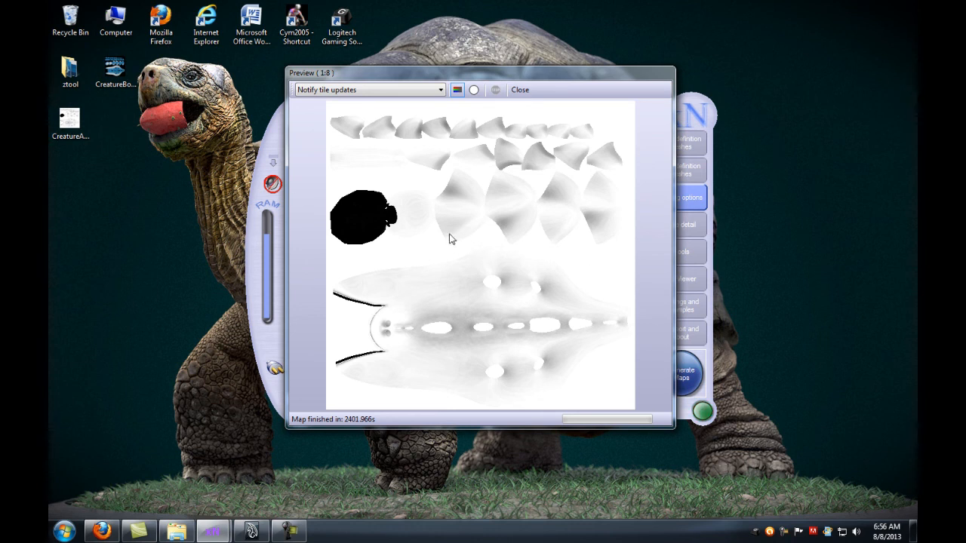